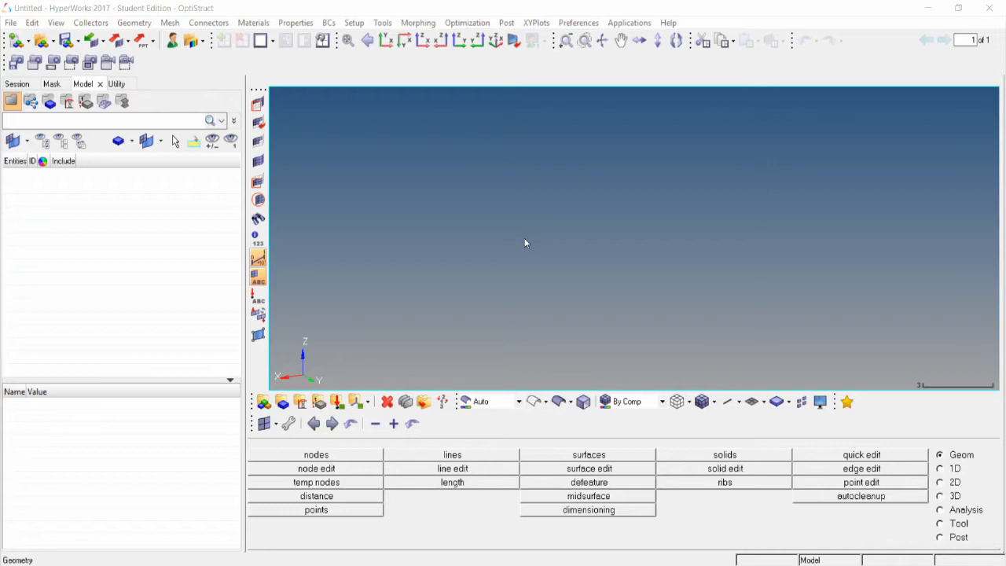
mouse_move(537, 246)
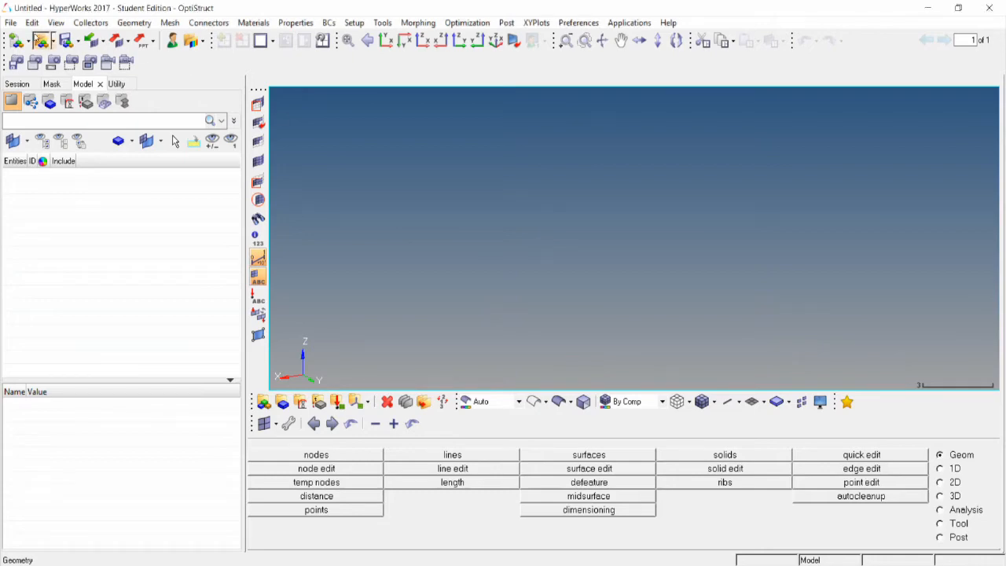
Launch the Open Model dialog to browse the tutorial hm folder
left_click(38, 40)
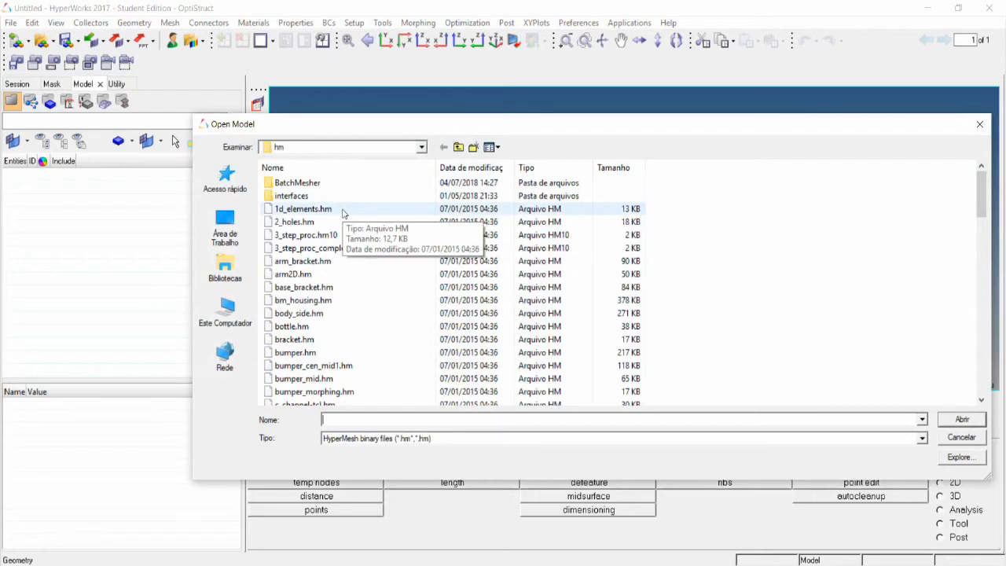
Open 1d_elements.hm and switch to the 1D element page
left_click(303, 209)
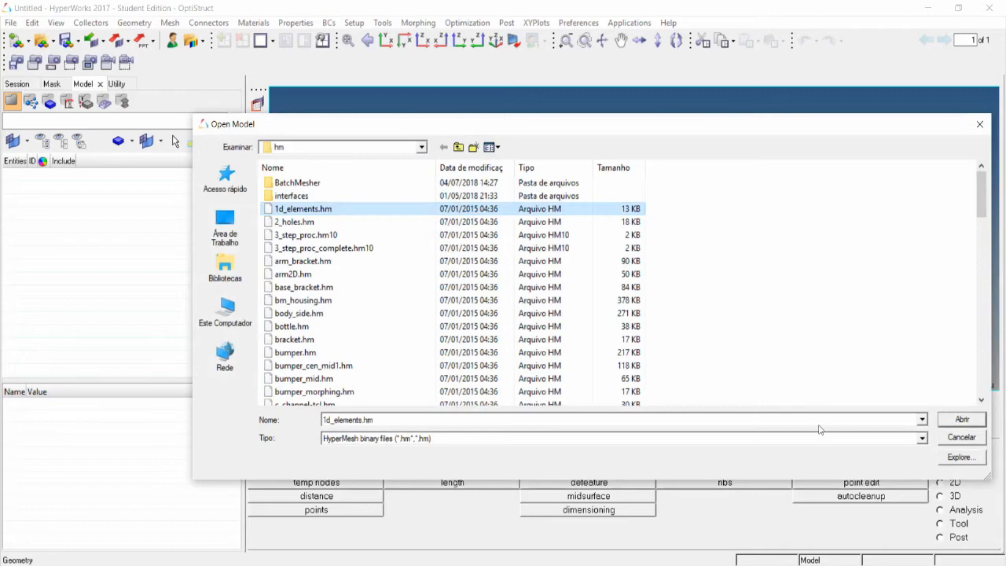
left_click(961, 419)
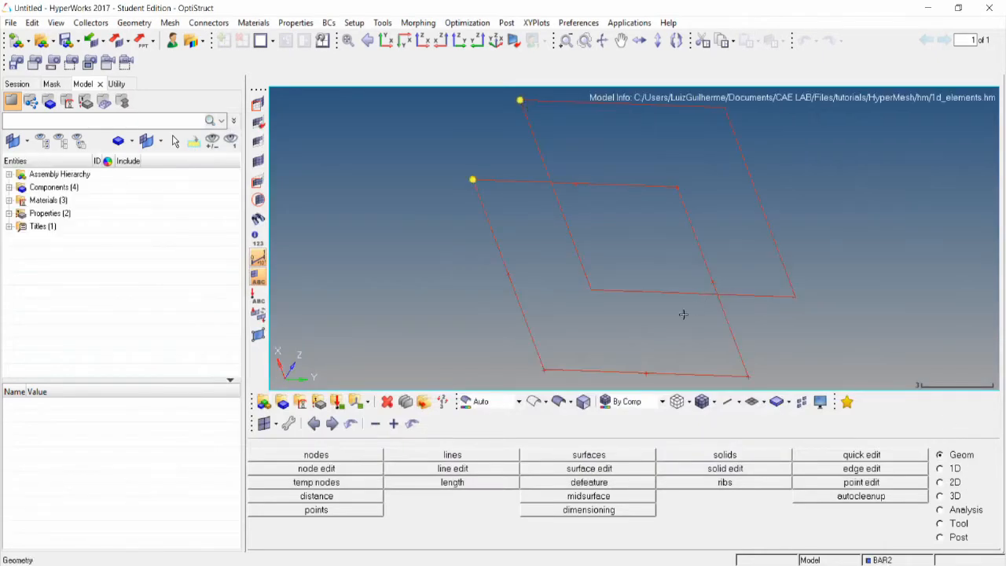
mouse_move(543, 252)
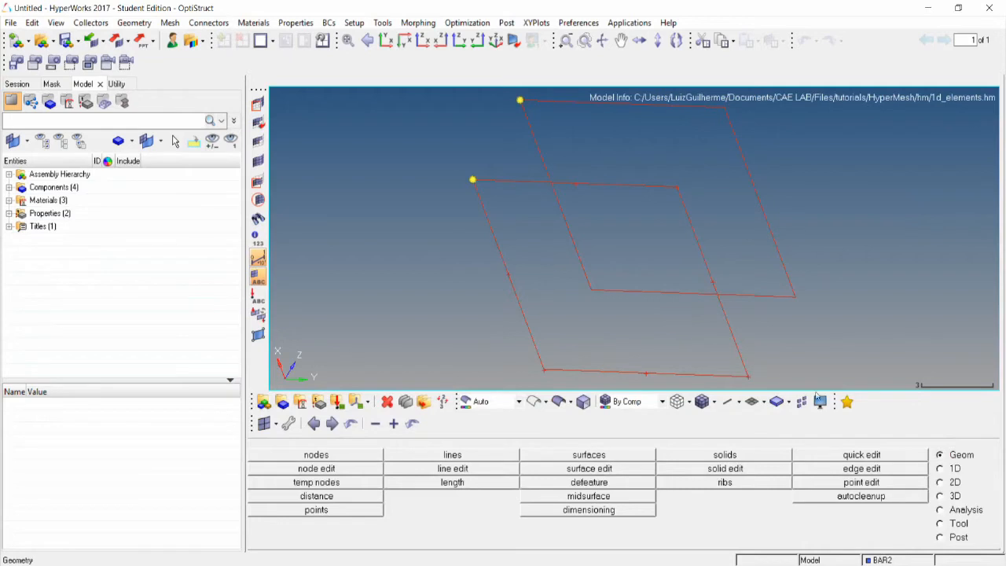
left_click(955, 469)
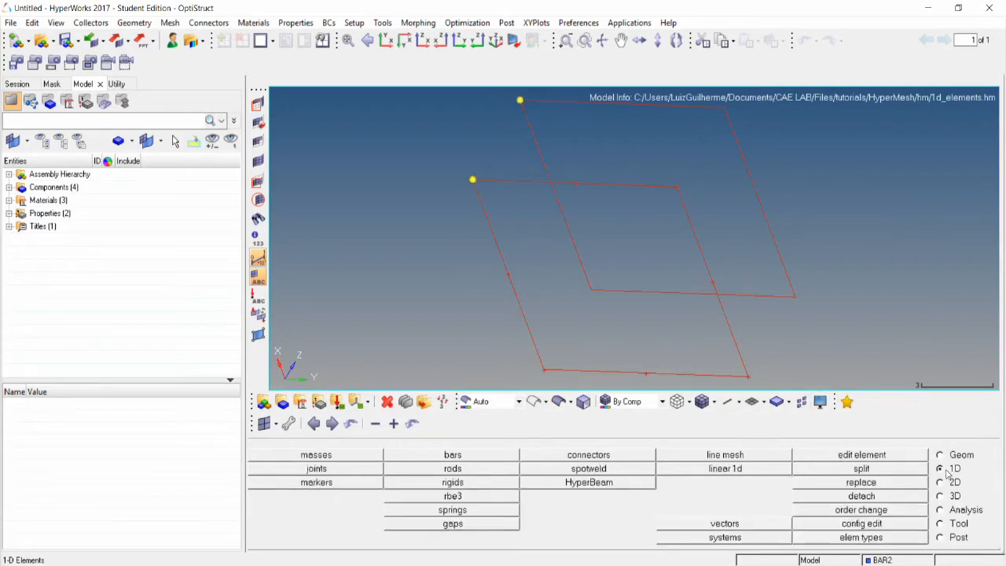
Open the bars panel with CBAR as the element type
left_click(452, 454)
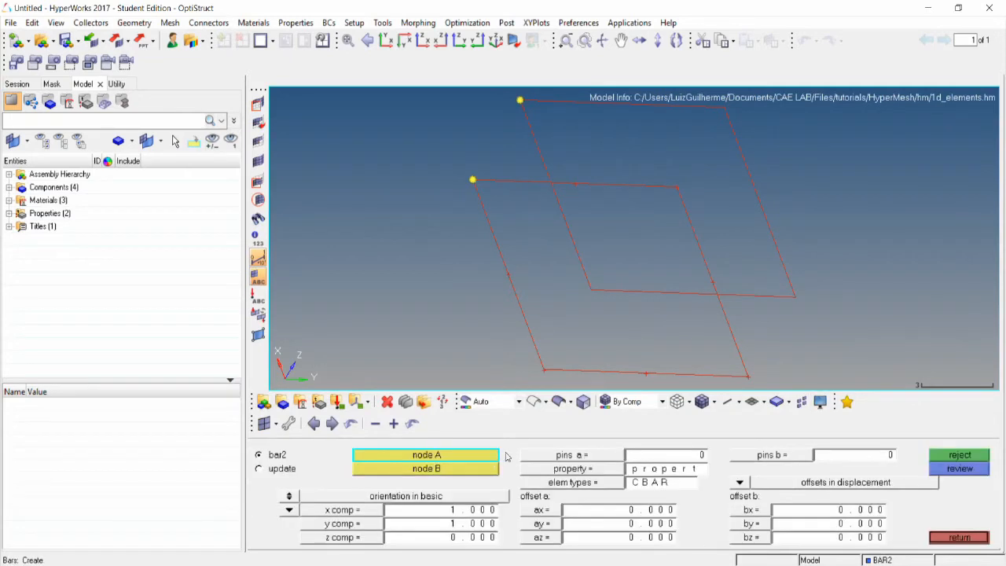
mouse_move(419, 451)
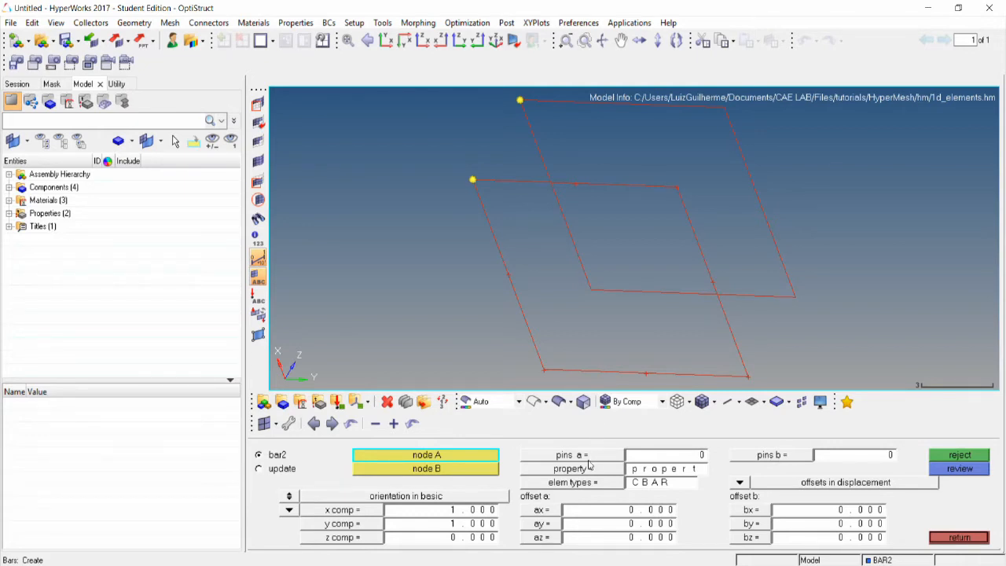
left_click(570, 467)
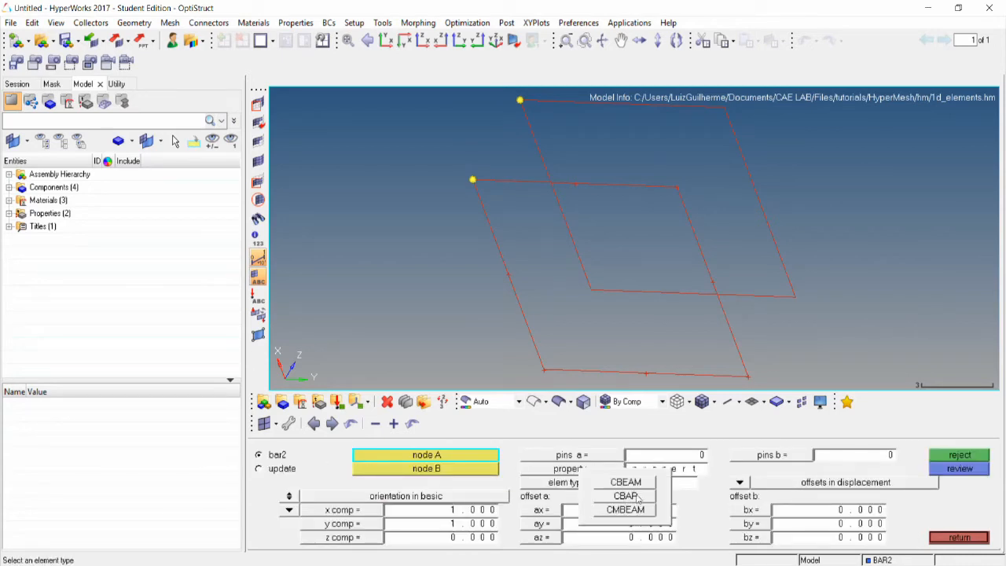
left_click(625, 496)
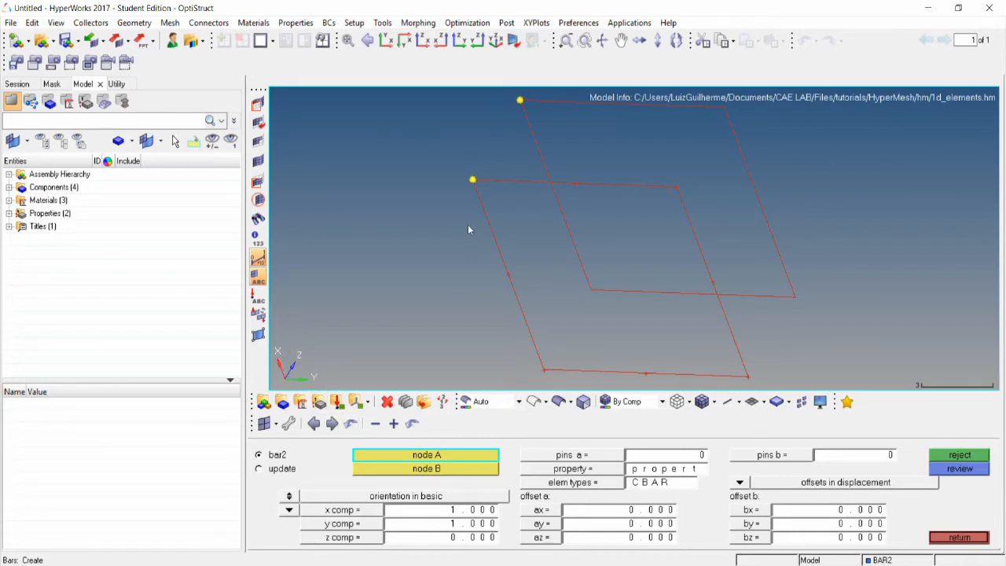
mouse_move(289, 380)
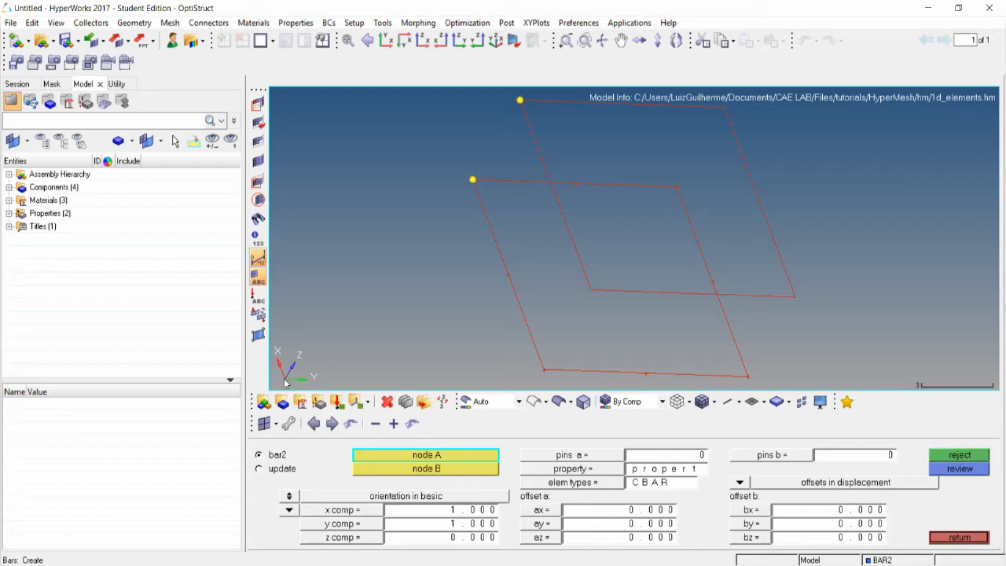
mouse_move(308, 385)
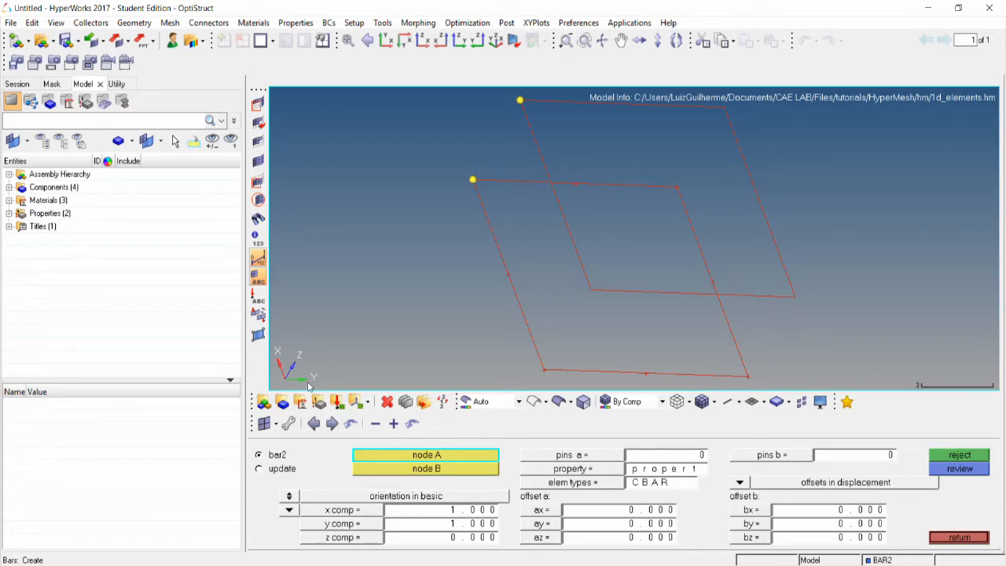
mouse_move(438, 394)
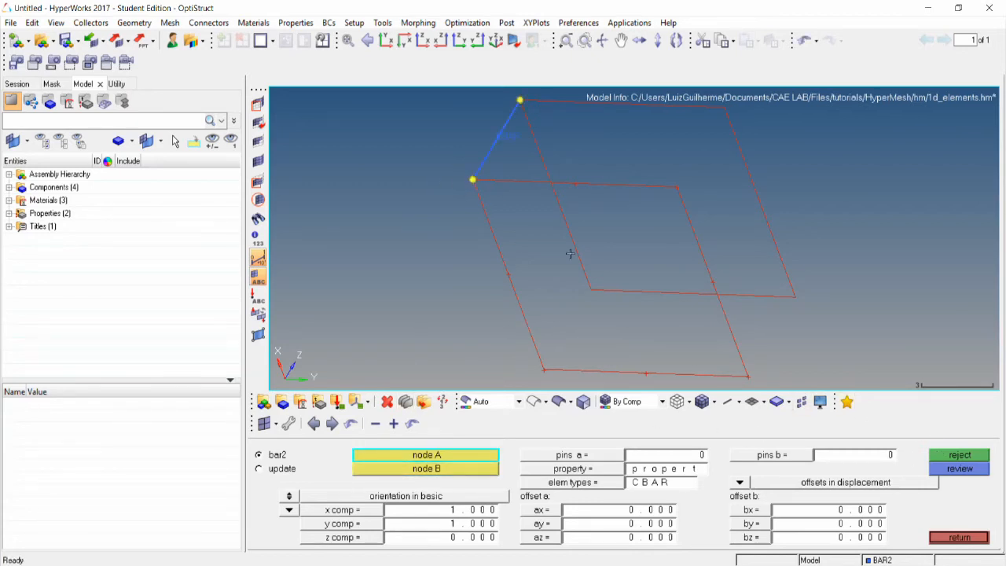
Create a CBAR bar between the two yellow nodes and return to the 1D page
left_click(738, 402)
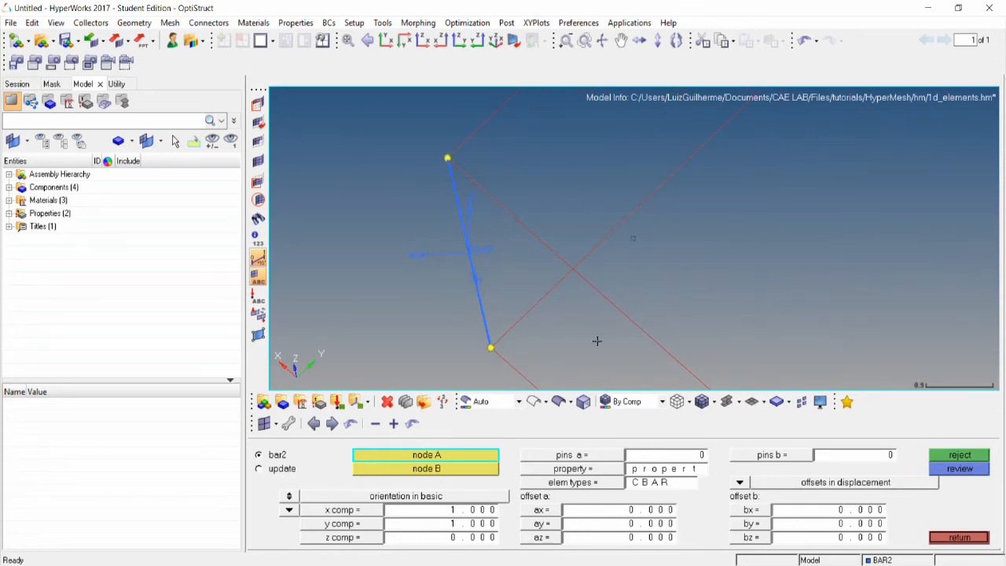
left_click(958, 537)
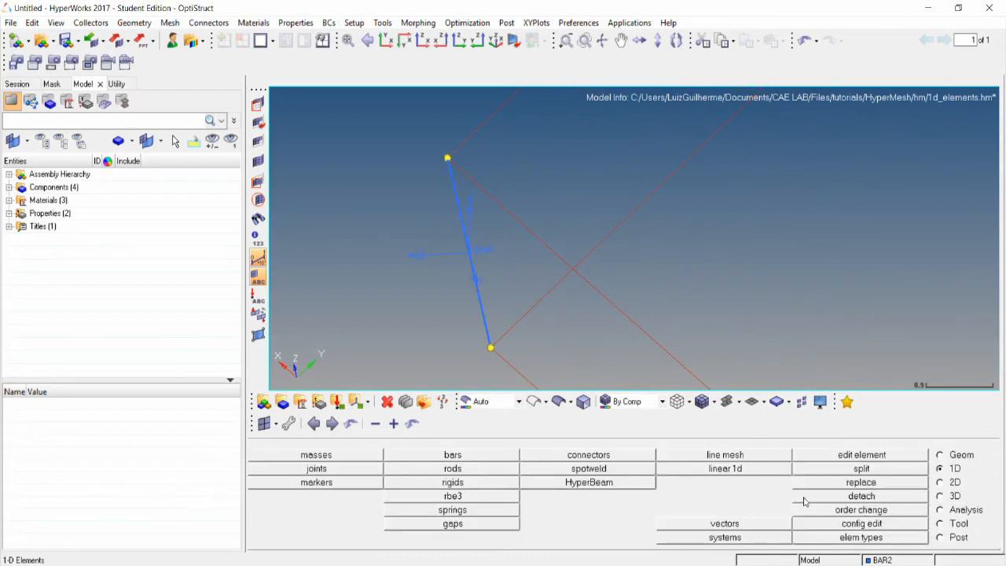
Line-mesh the long diagonal line with rigid element configuration at size 10
left_click(724, 455)
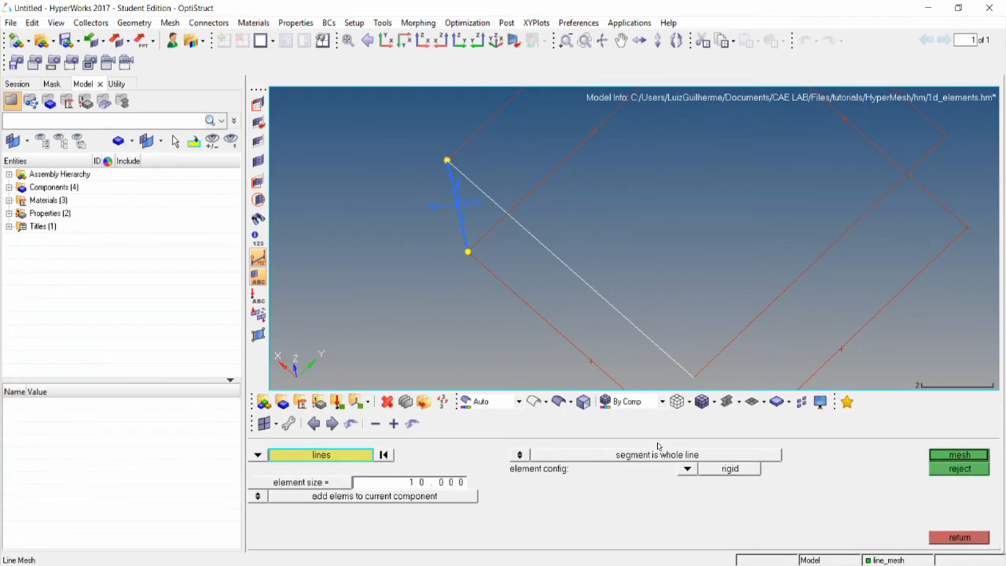
mouse_move(389, 503)
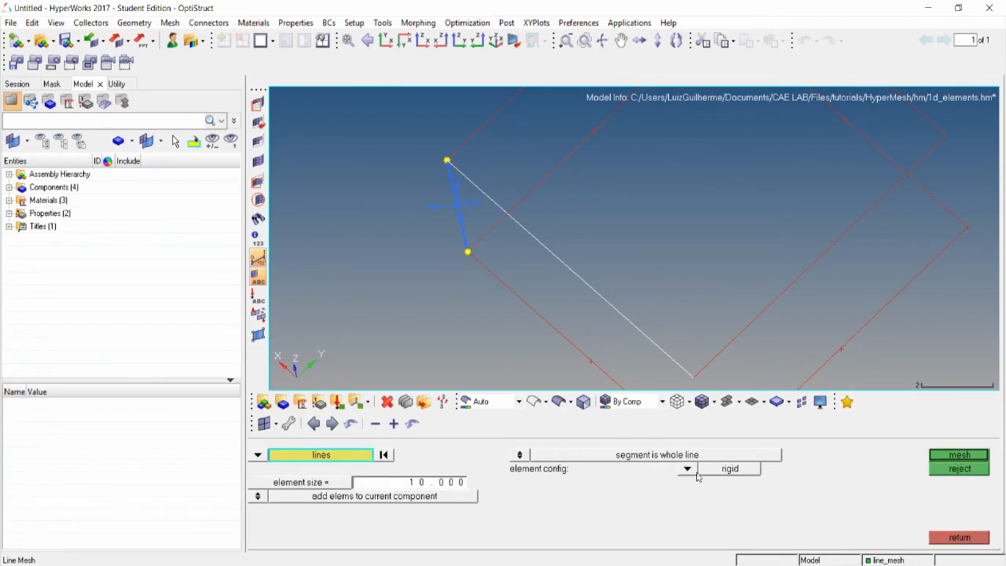
left_click(688, 469)
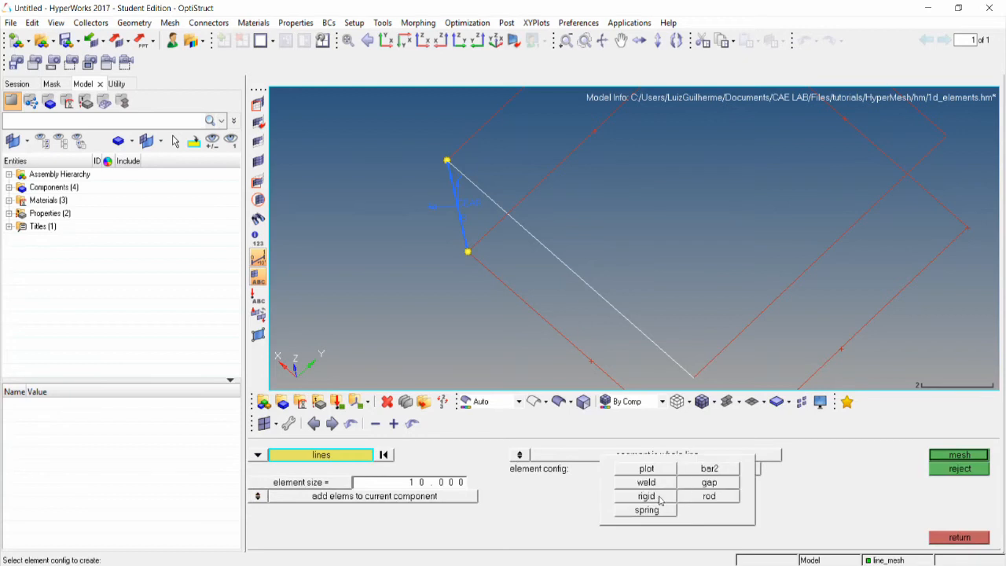
left_click(645, 496)
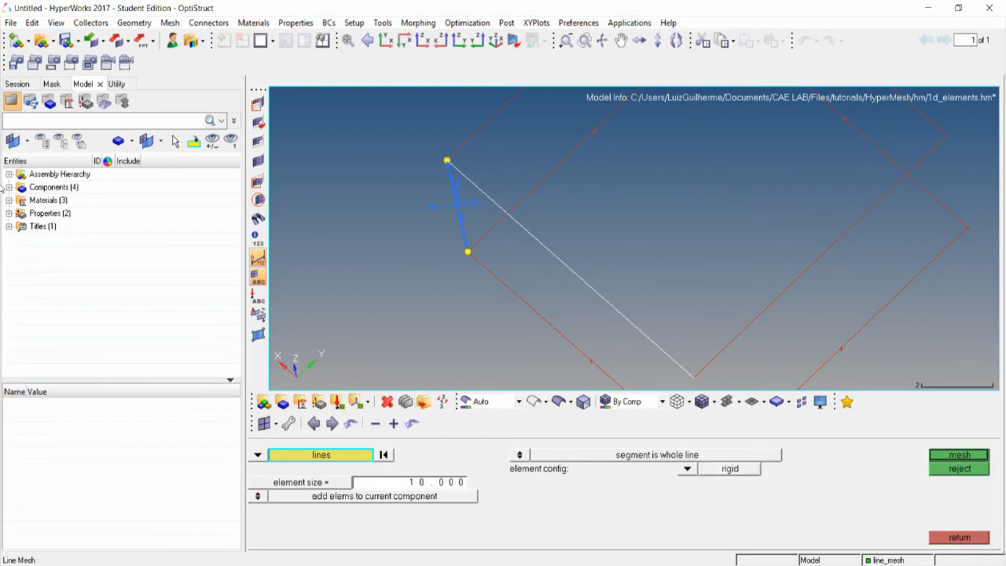
left_click(8, 187)
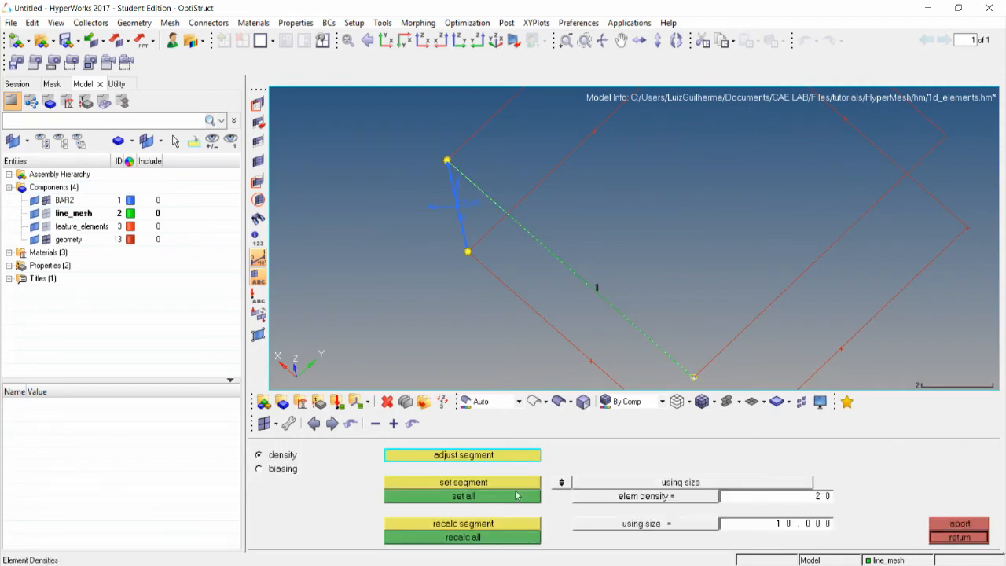
mouse_move(510, 489)
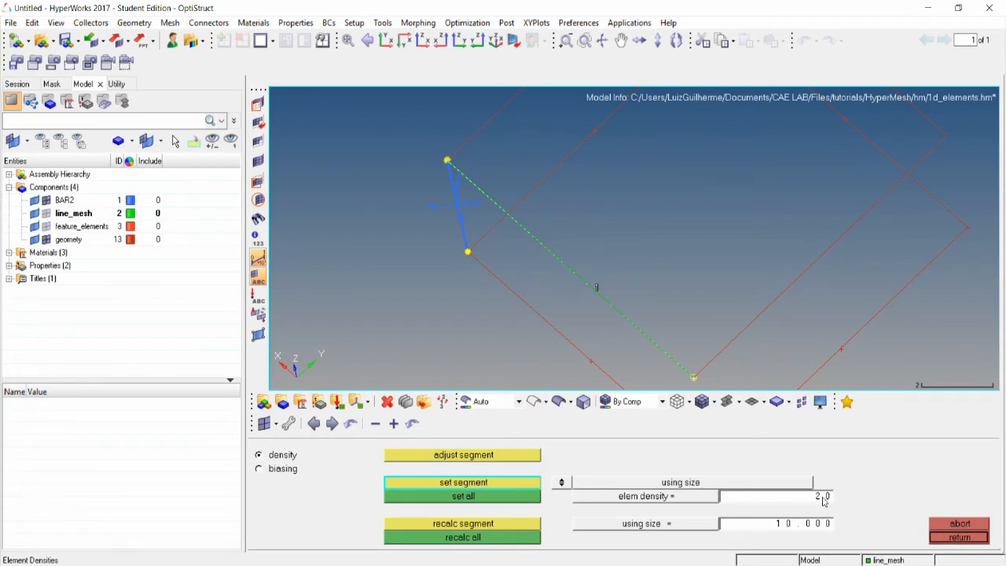
mouse_move(618, 464)
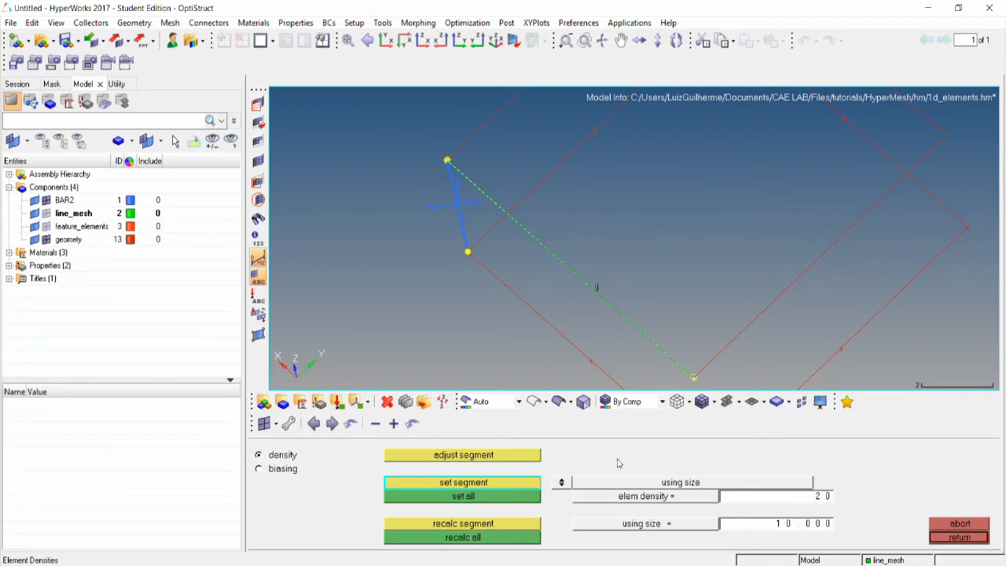
Accept a density of 20 to create RBE2 rigids along the diagonal line
left_click(463, 481)
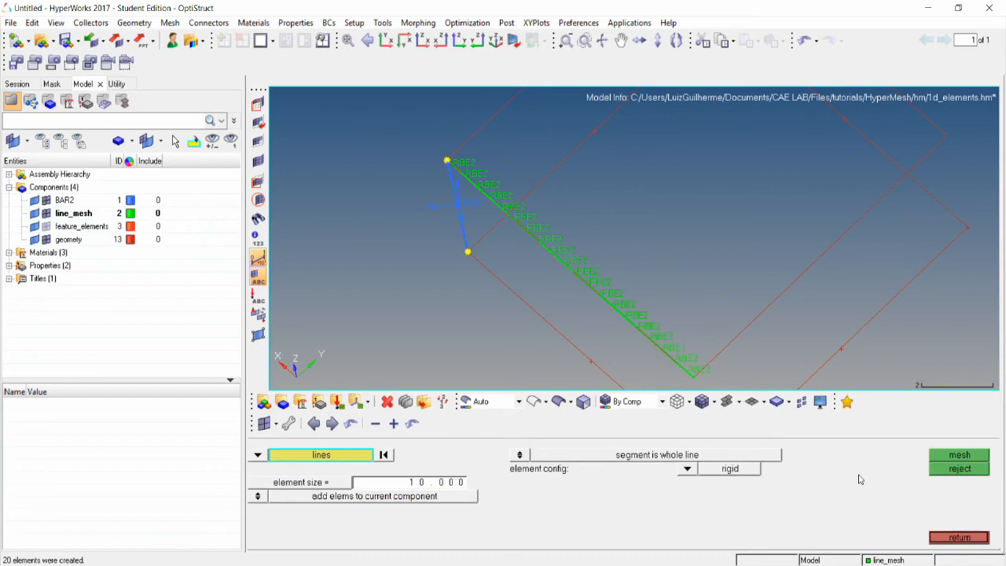
mouse_move(648, 352)
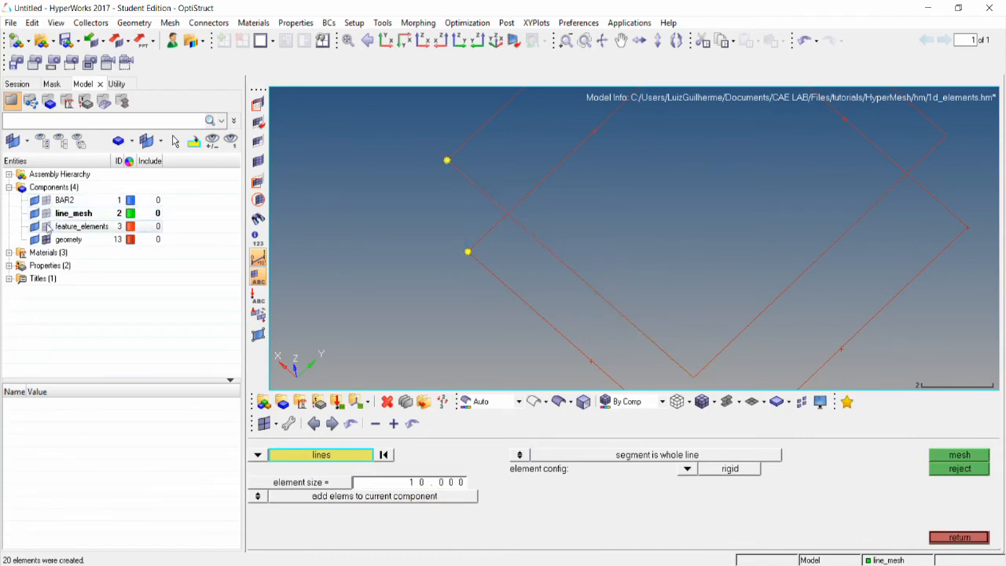
Display feature_elements and generate 30° feature plot elements along the shell perimeter
left_click(959, 454)
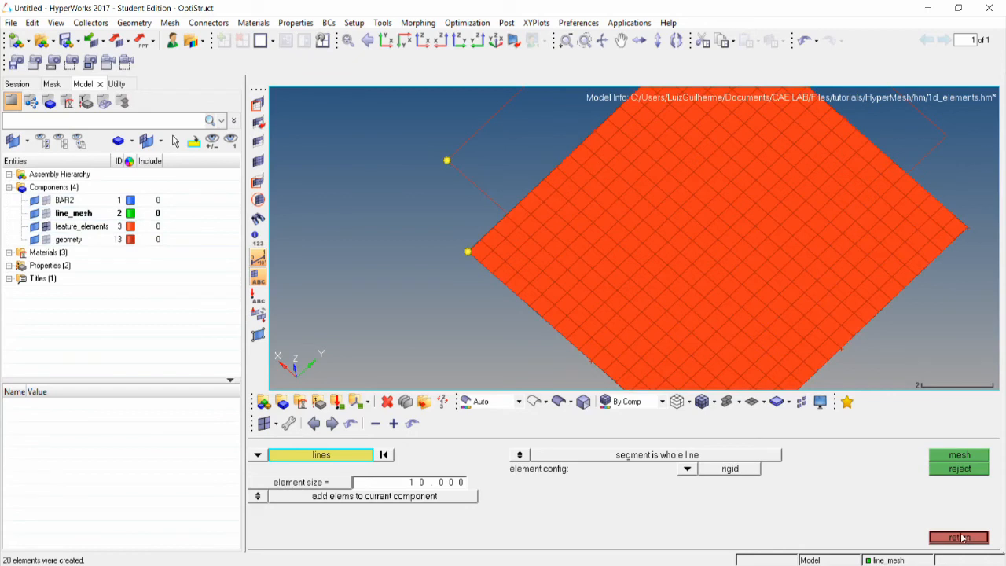
left_click(953, 522)
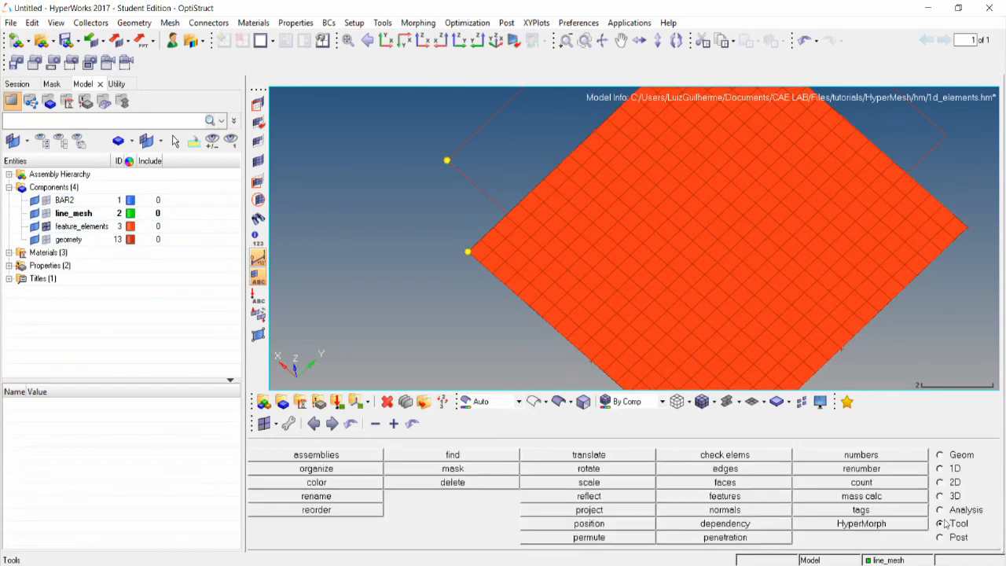
left_click(724, 496)
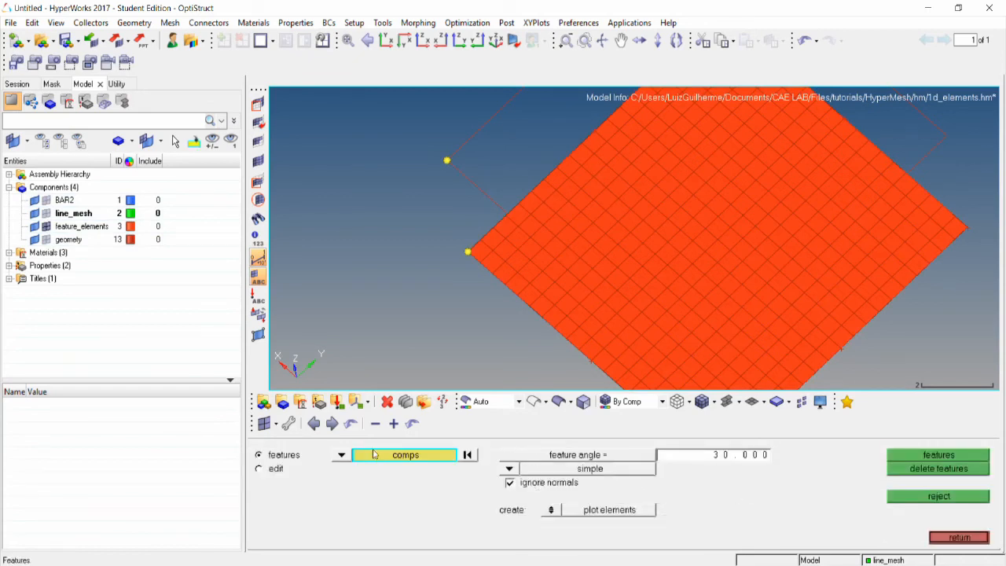
left_click(405, 454)
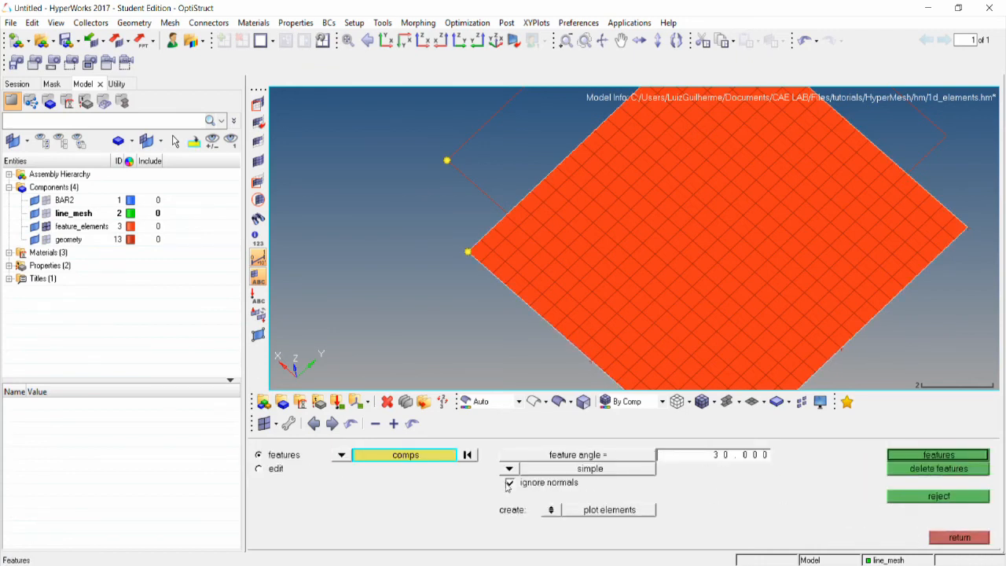
left_click(938, 454)
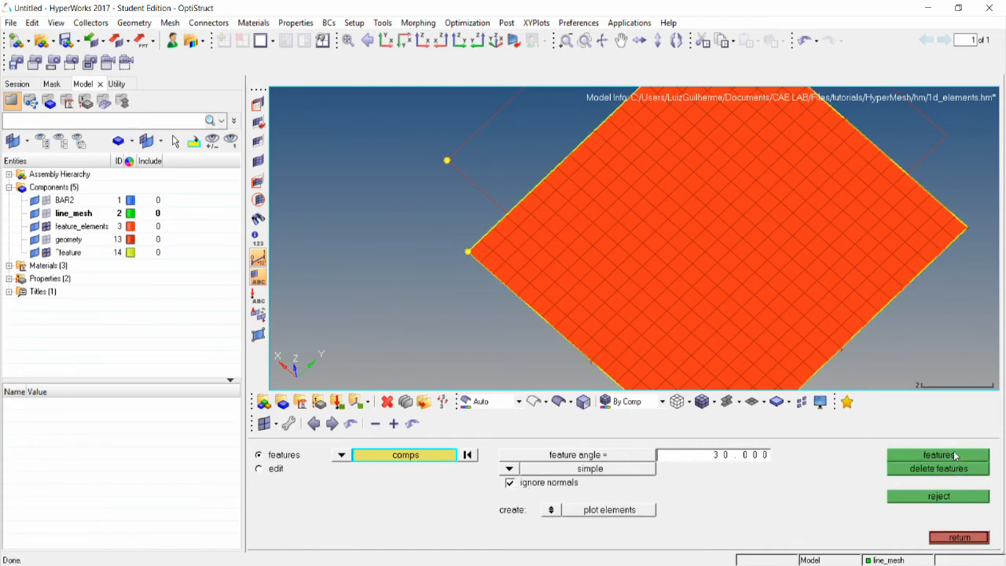